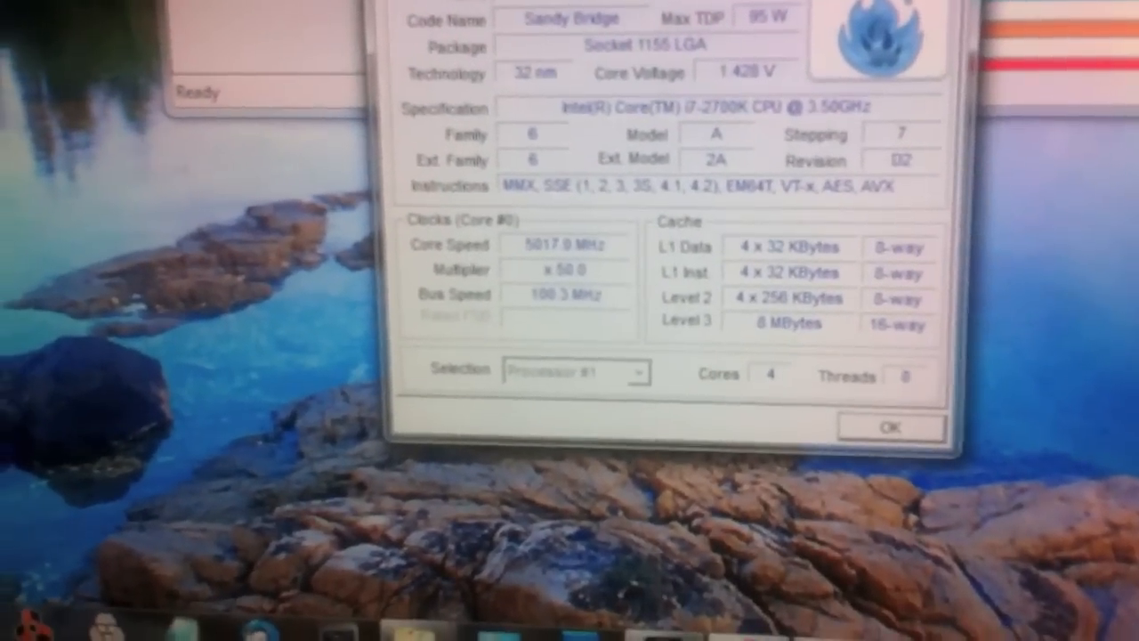
# Review the i7-2700K at 5 GHz with 50x multiplier, its cache details, then the CPU overview again
pyautogui.click(623, 46)
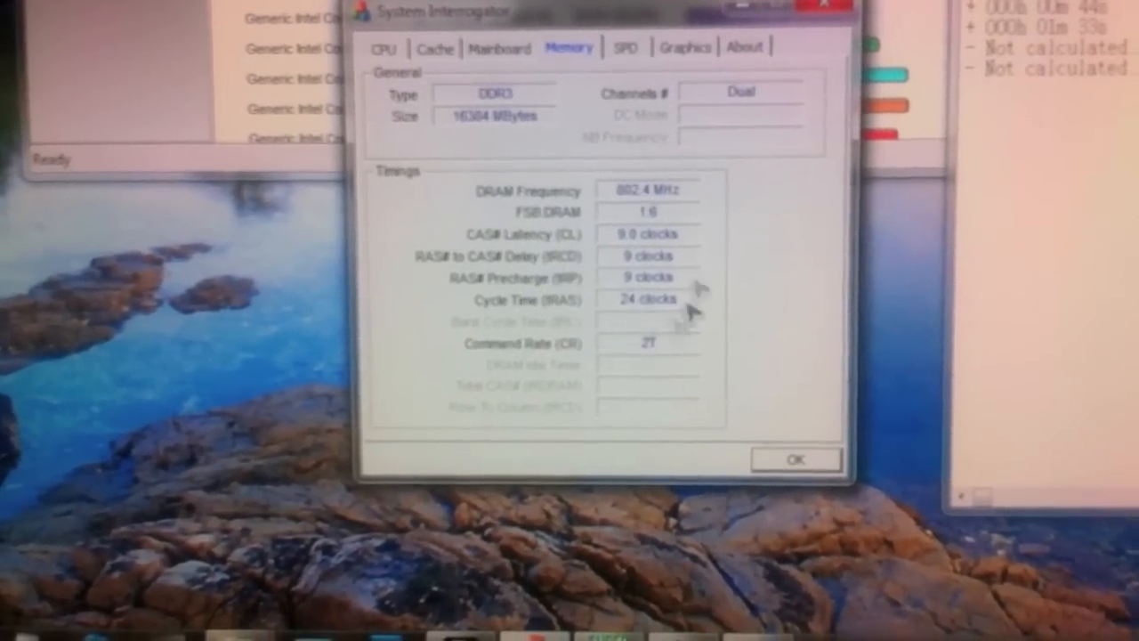
pyautogui.click(435, 32)
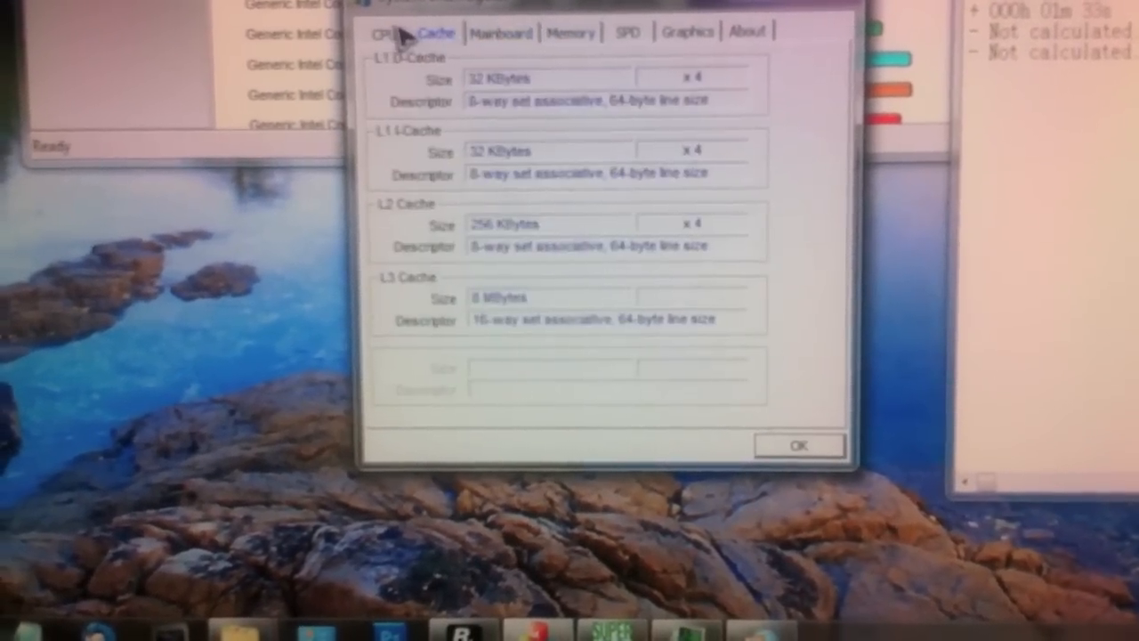
pyautogui.click(388, 32)
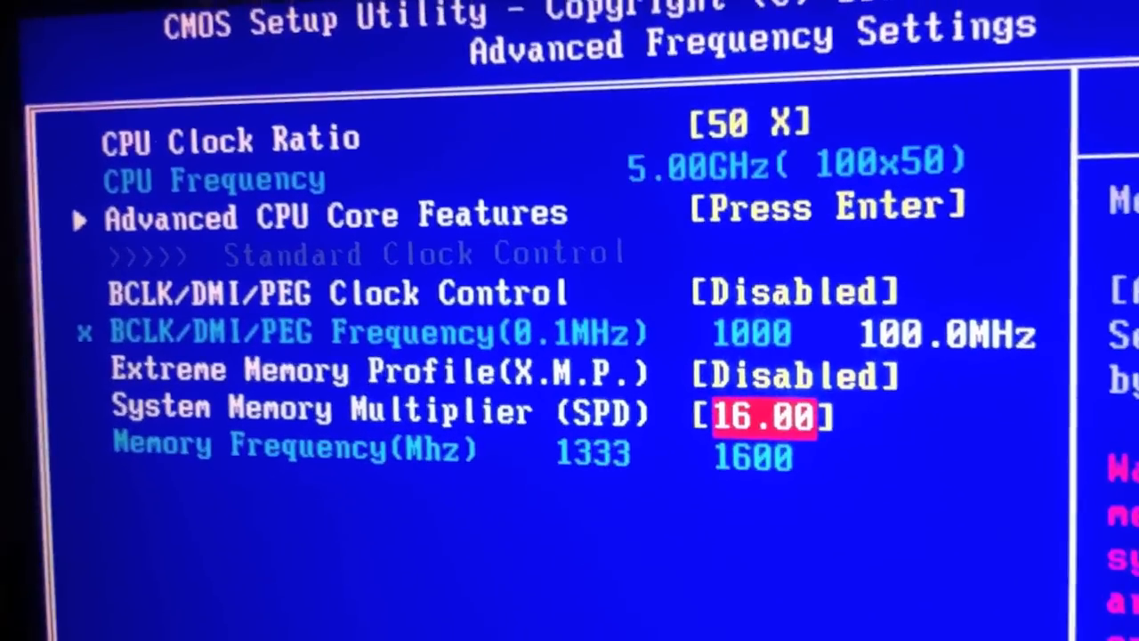
# Confirm the 16.00 memory multiplier for 1600 MHz alongside the 50X CPU clock ratio
pyautogui.press('enter')
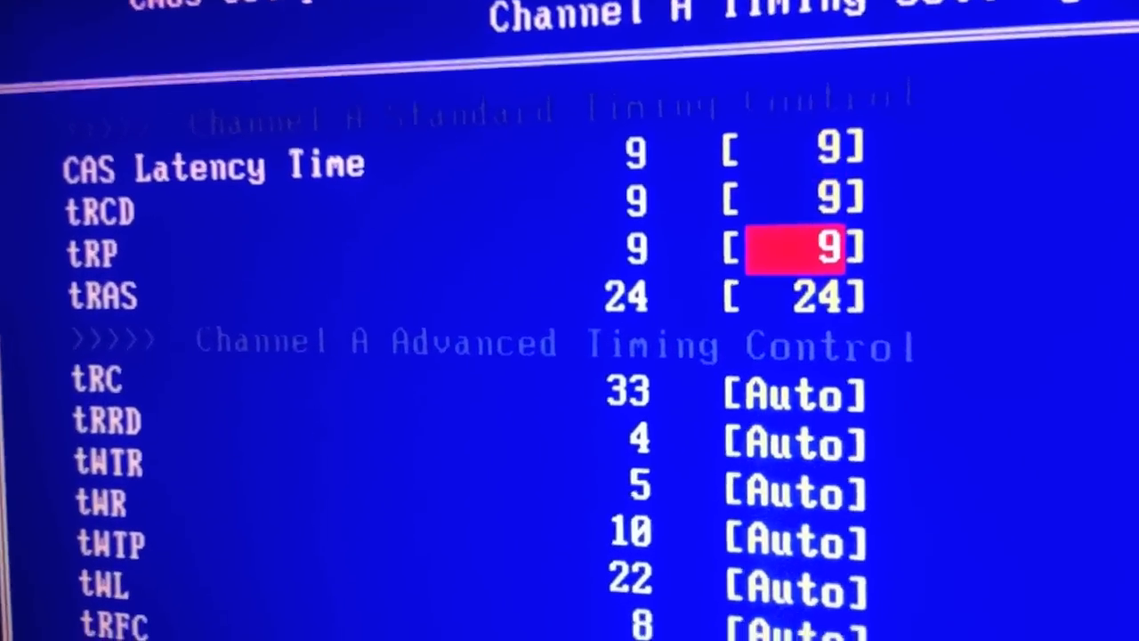
# Set the Channel A tRP timing to 9 as part of the 9-9-9-24 timings
pyautogui.press('Down')
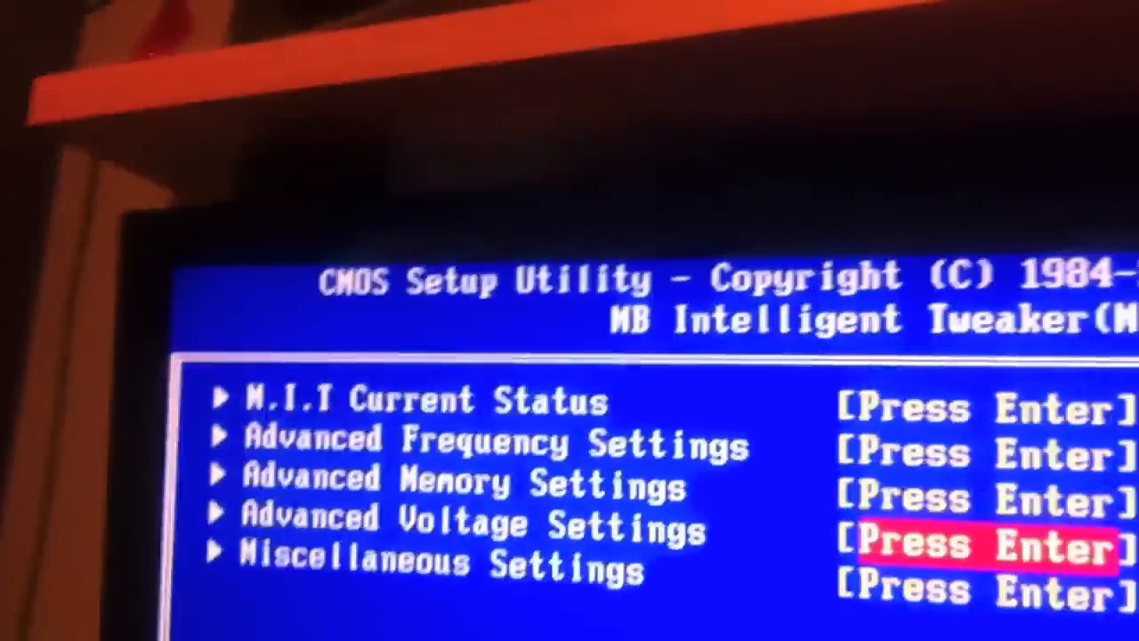
# In Advanced Voltage Settings, set CPU Vcore 1.470V, QPI/VTT 1.090V, System Agent 0.930V and CPU PLL 1.820V
pyautogui.press('Enter')
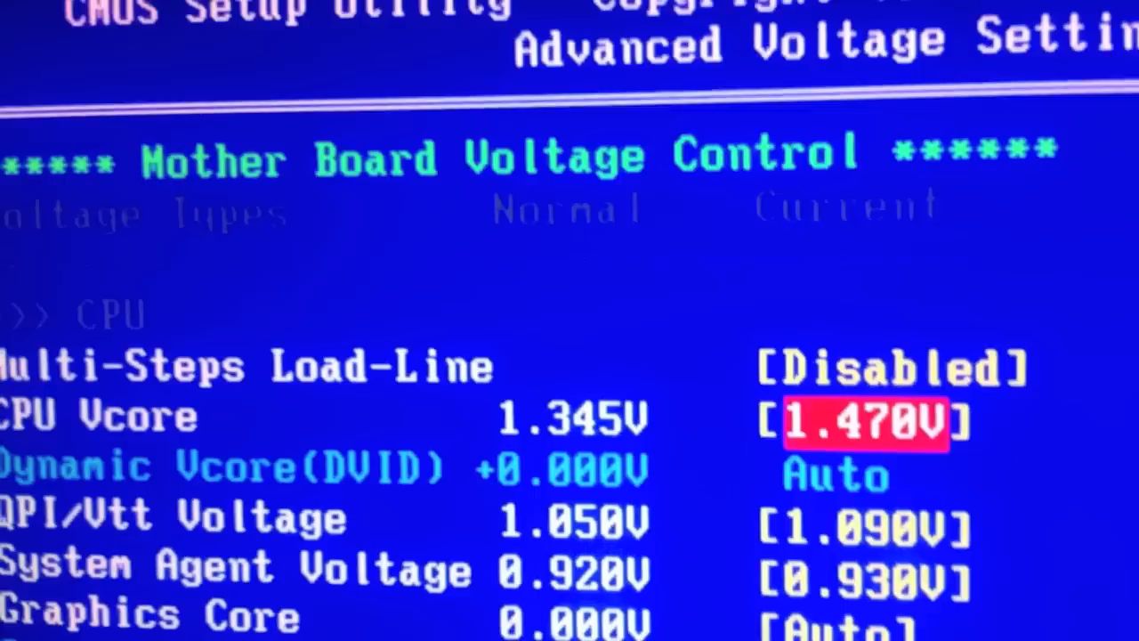
pyautogui.press('Down')
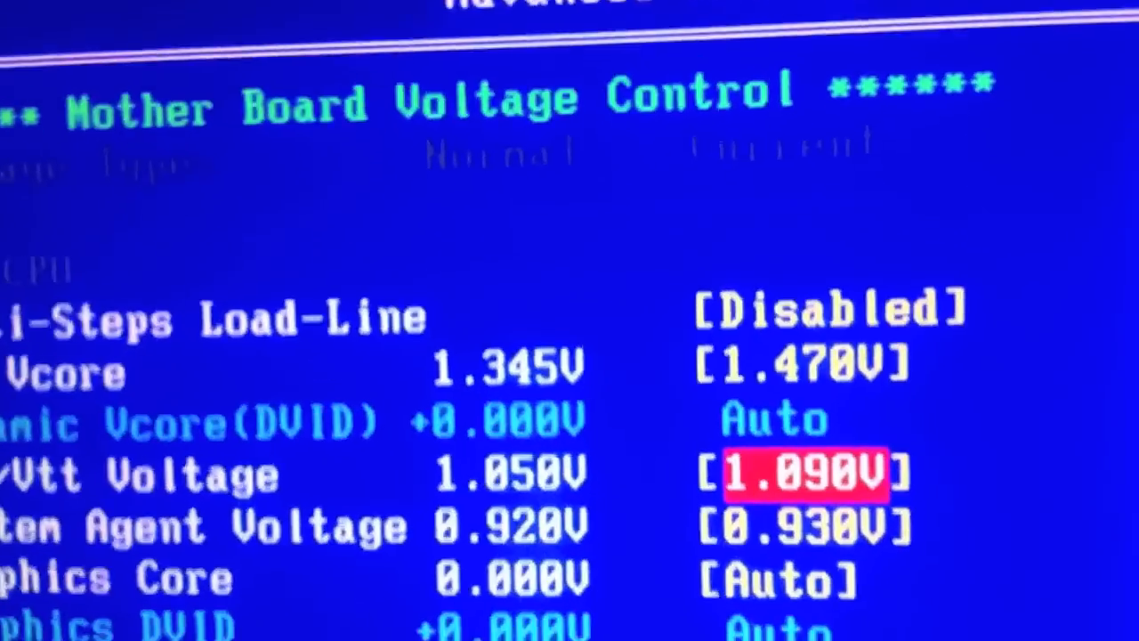
pyautogui.press('Down')
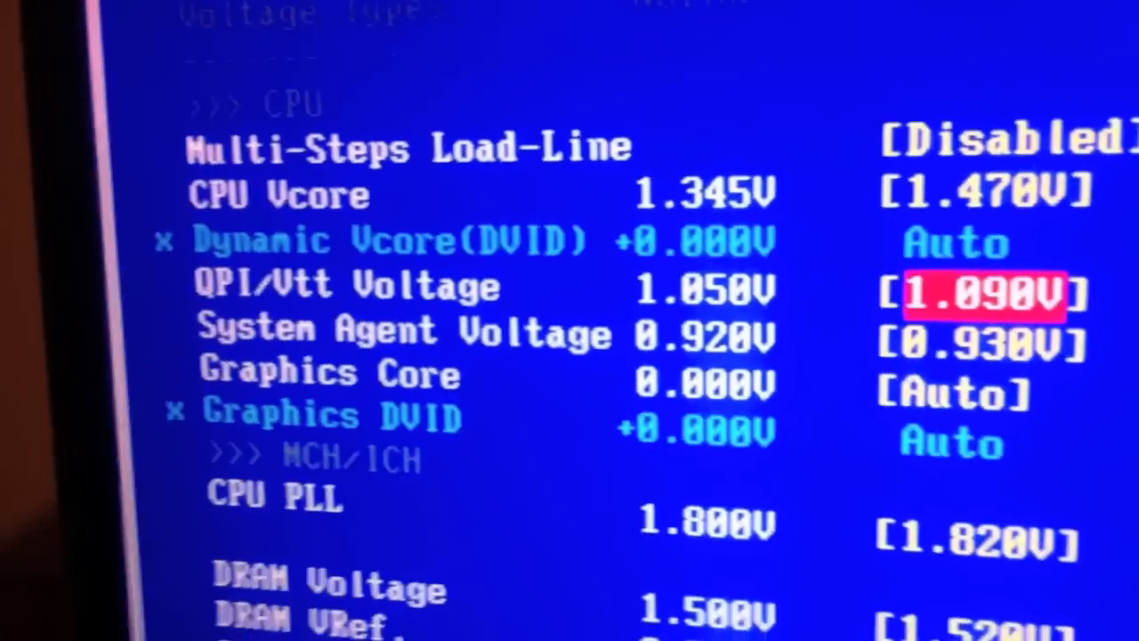
pyautogui.press('down')
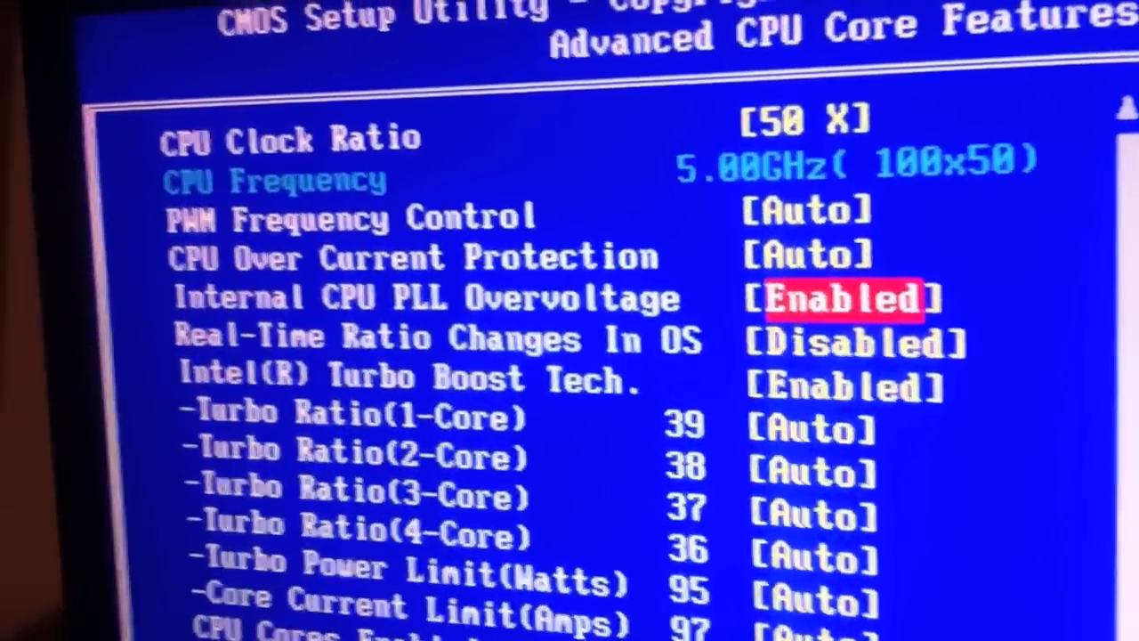
# Keep CPU PLL overvoltage enabled and real-time ratio changes disabled, reviewing Turbo Boost, core current limit and cores enabled
pyautogui.press('Down')
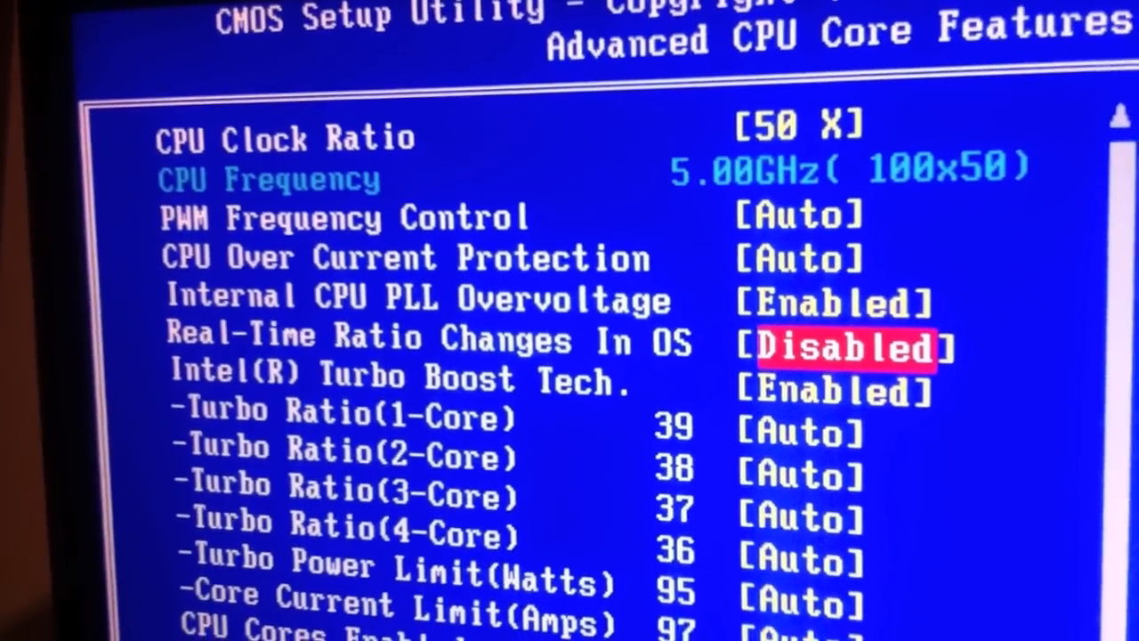
pyautogui.press('down')
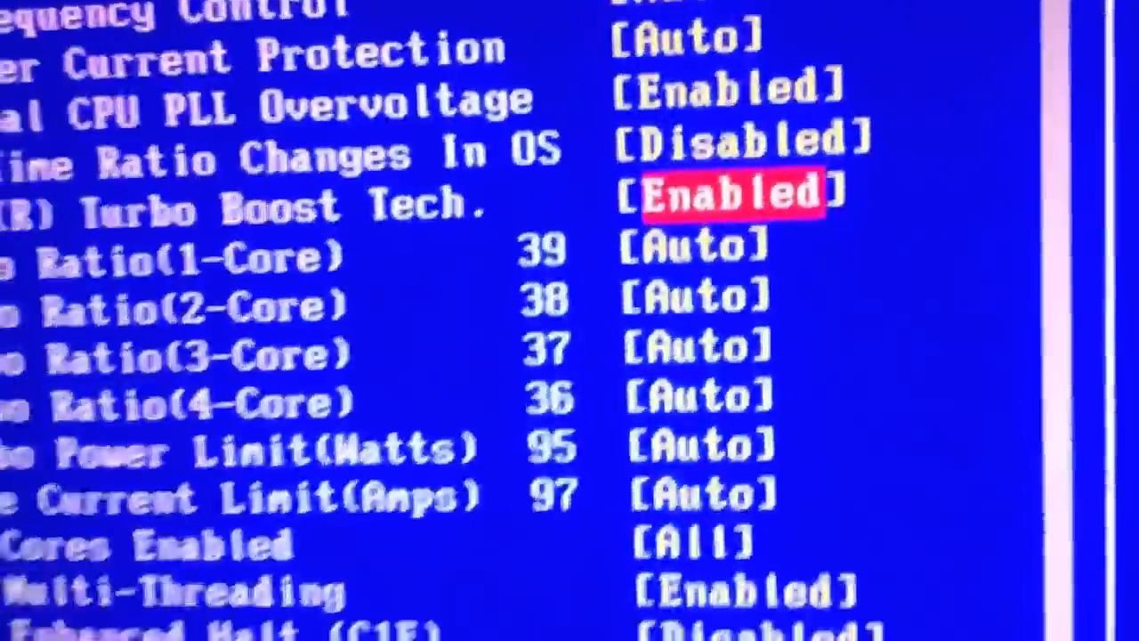
pyautogui.press('down')
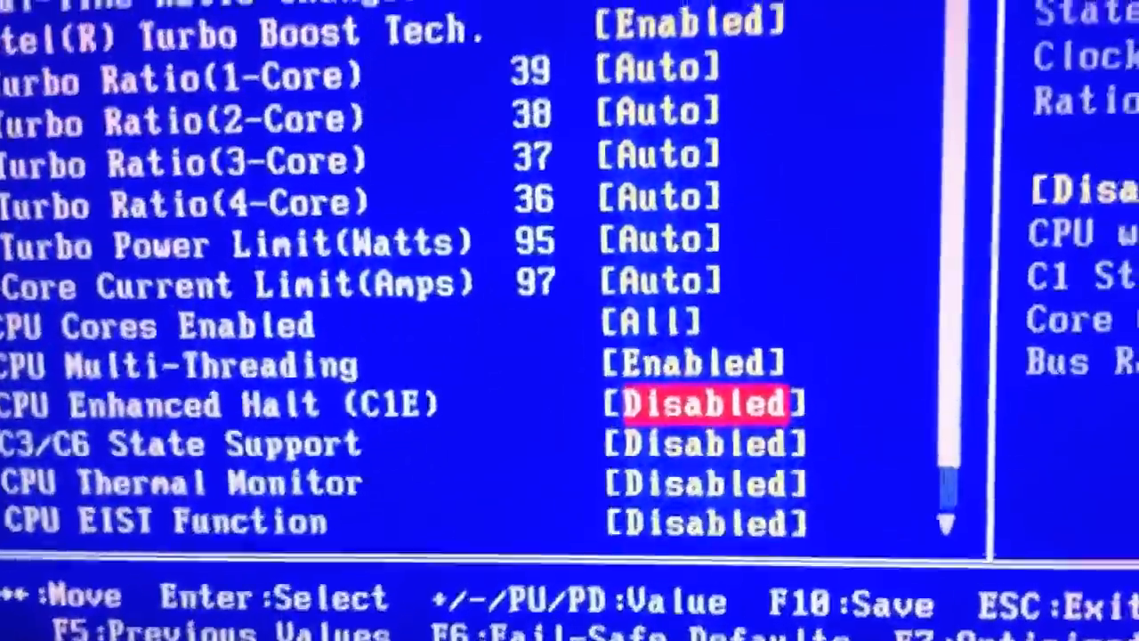
pyautogui.press('up')
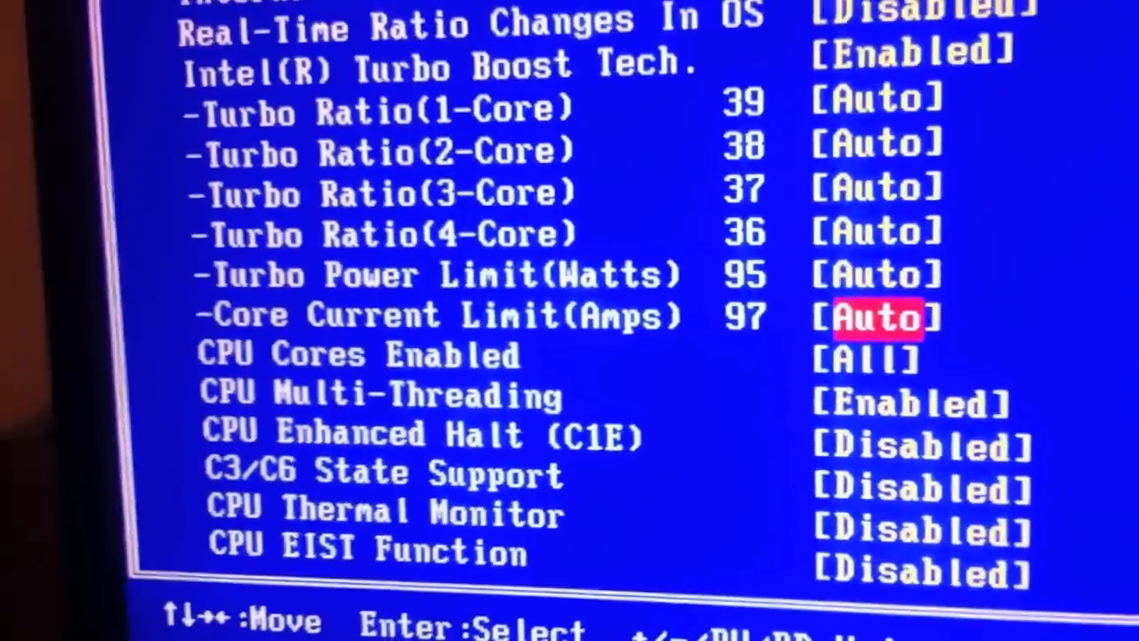
pyautogui.press('Down')
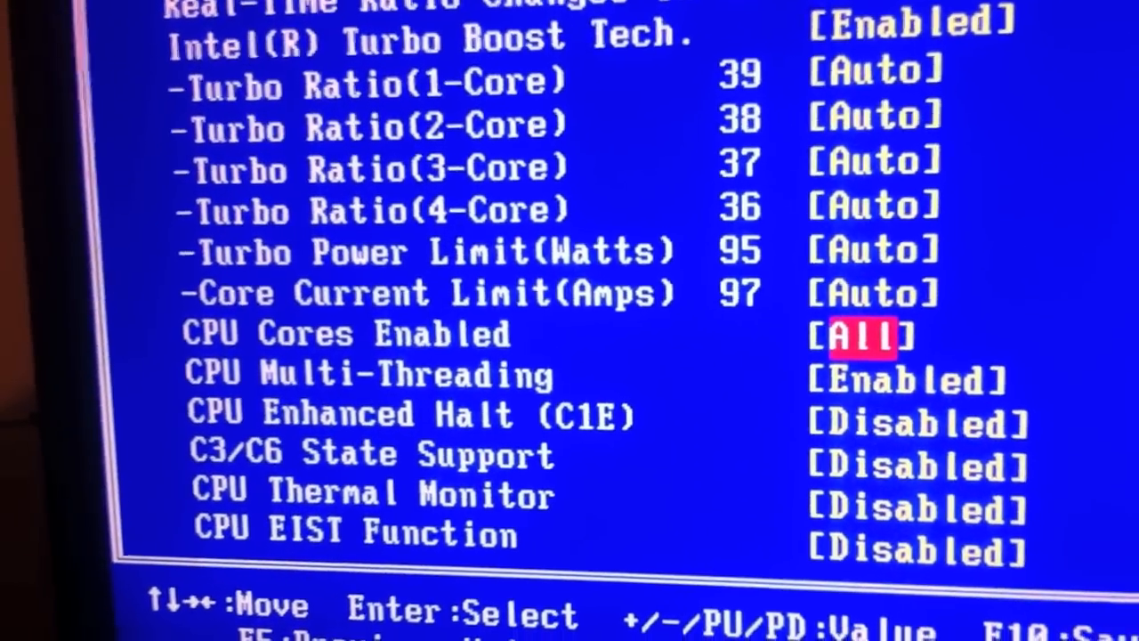
# Disable CPU Enhanced Halt, C3/C6 state support, EIST and Bi-Directional PROCHOT
pyautogui.press('Down')
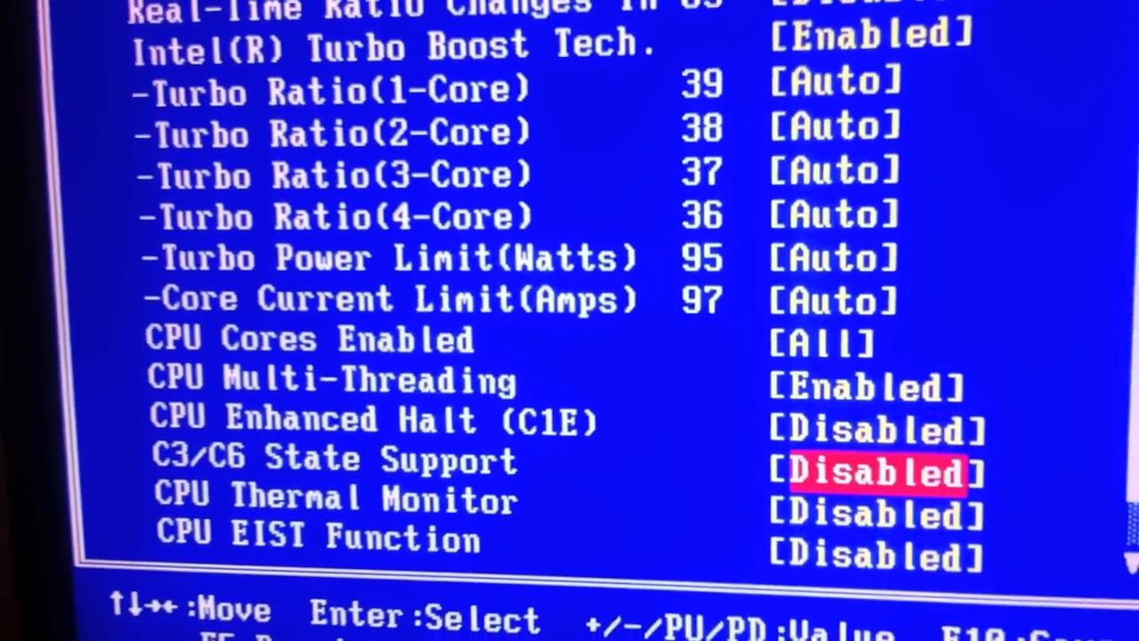
pyautogui.press('up')
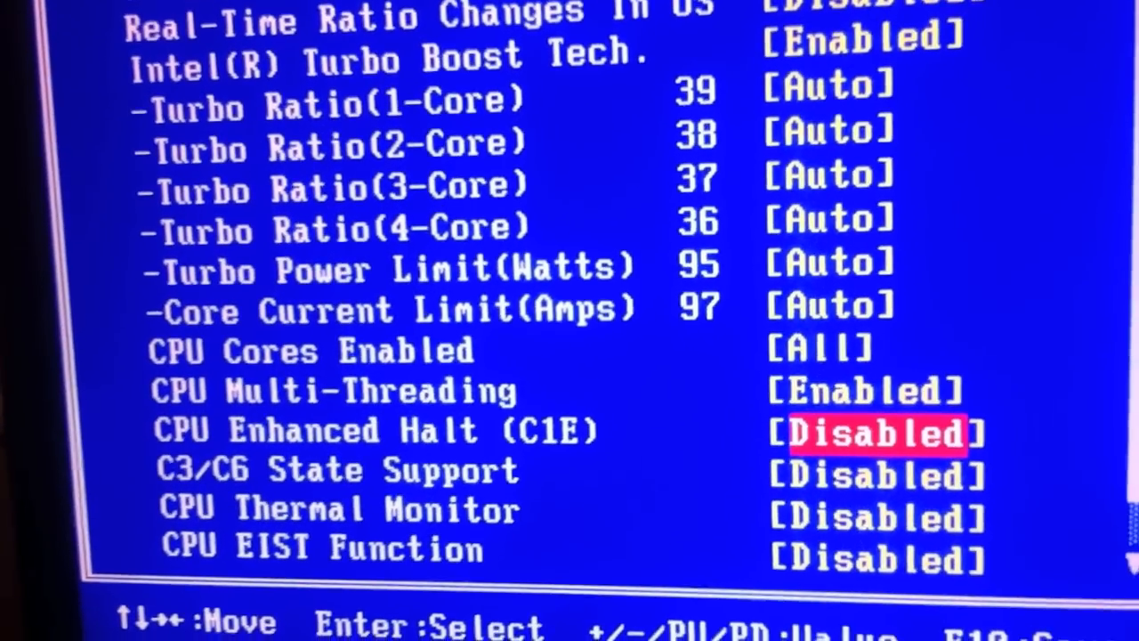
pyautogui.press('down')
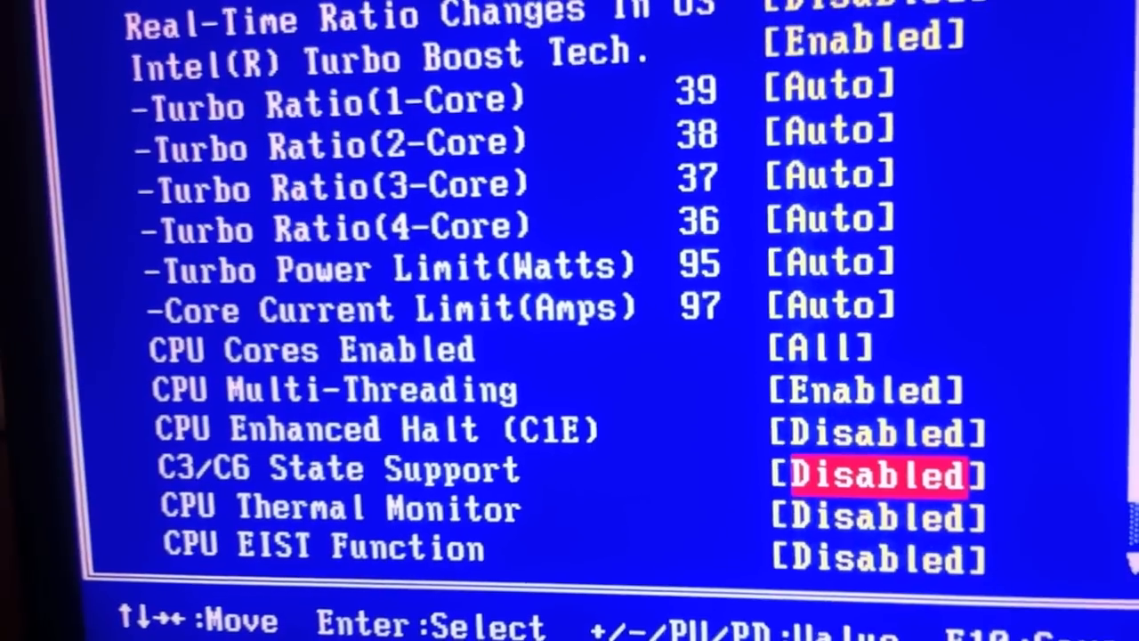
pyautogui.press('down')
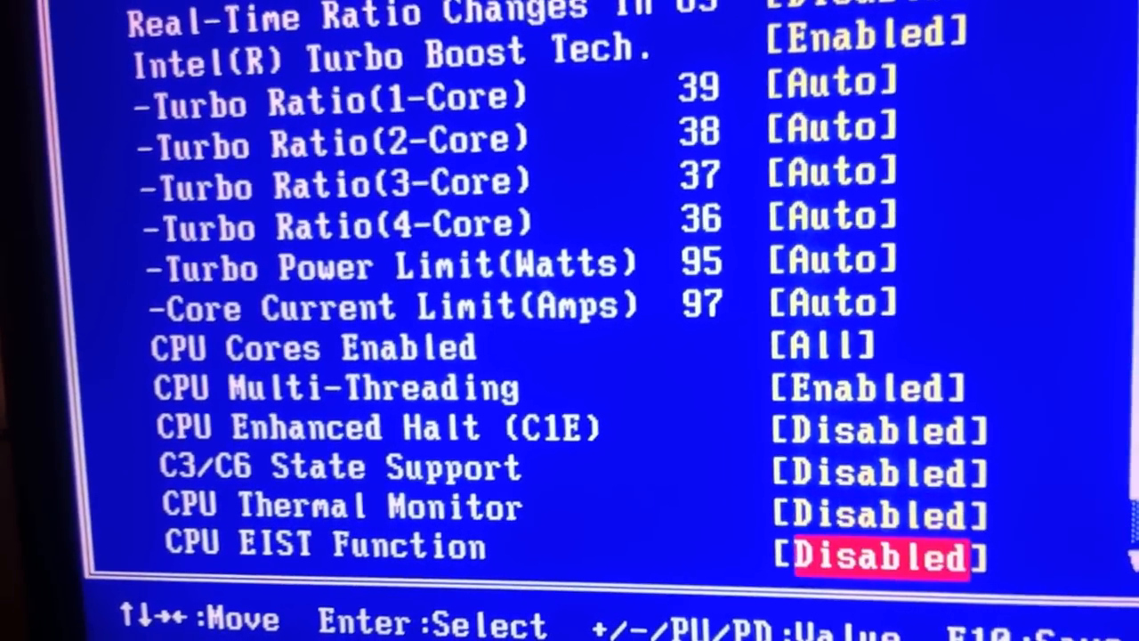
pyautogui.press('Down')
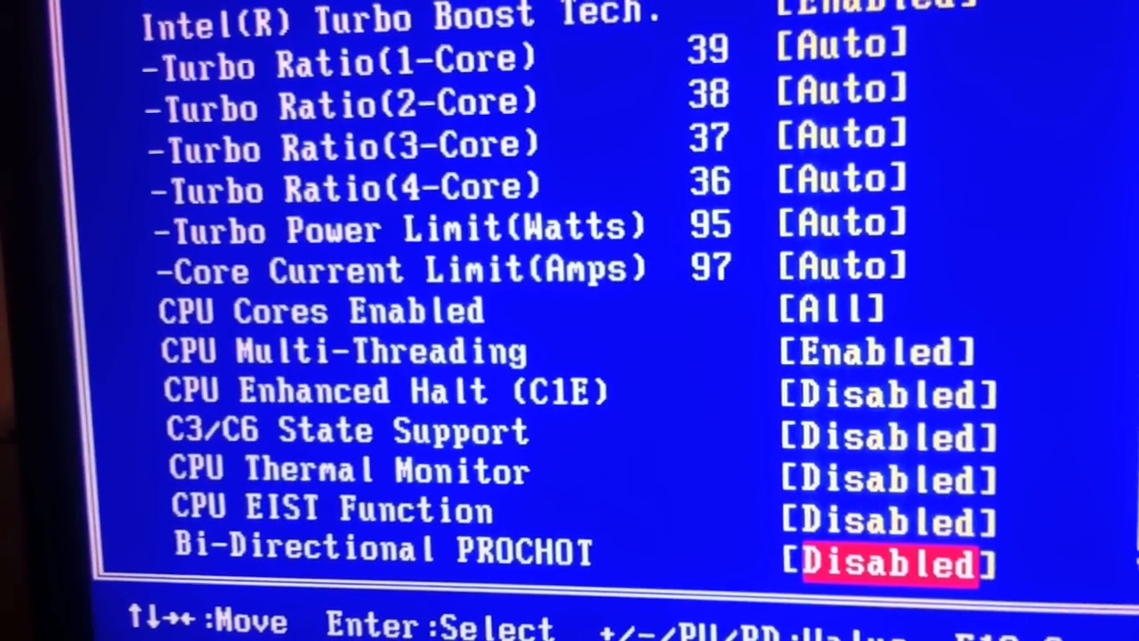
pyautogui.press('Up')
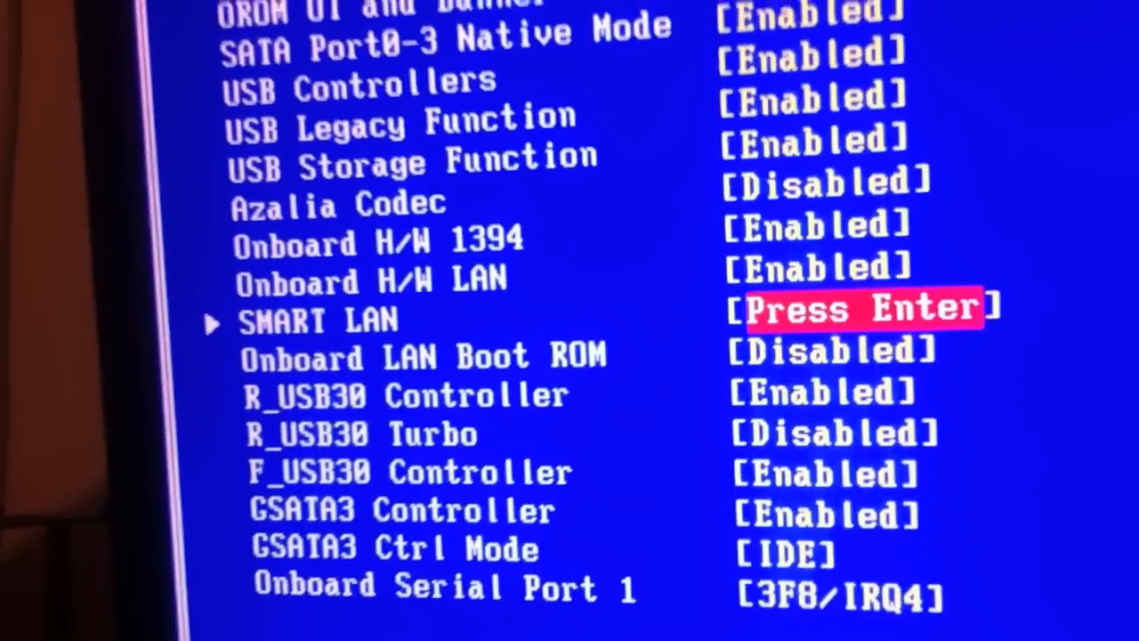
# Move through the Integrated Peripherals page to the OROM banner and PCH SATA Control Mode after disabling Azalia audio
pyautogui.press('down')
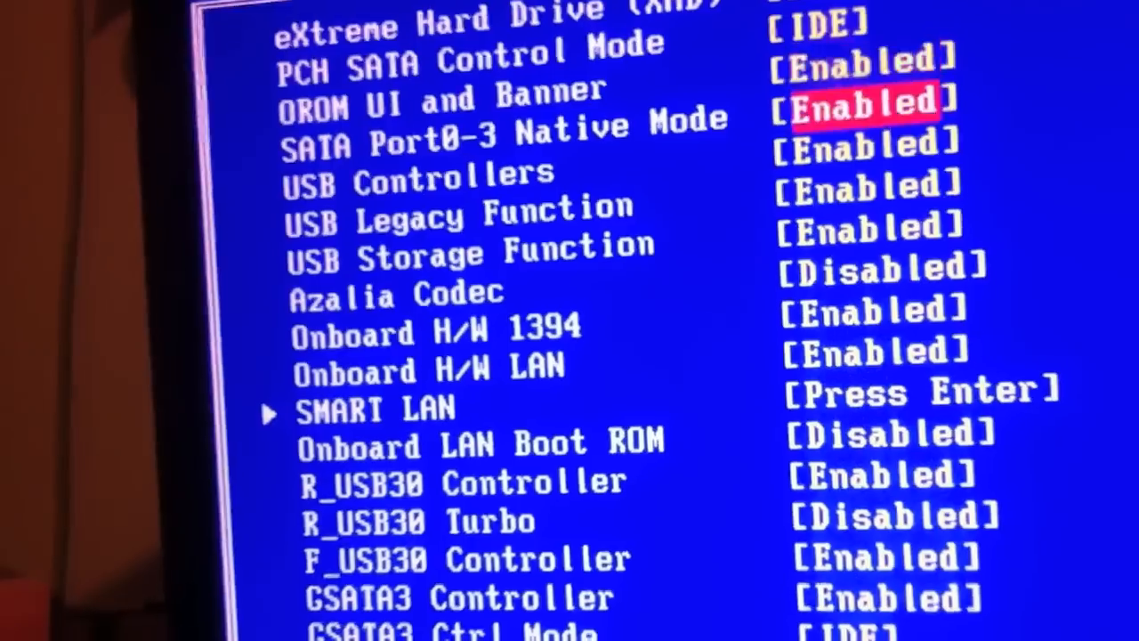
pyautogui.press('up')
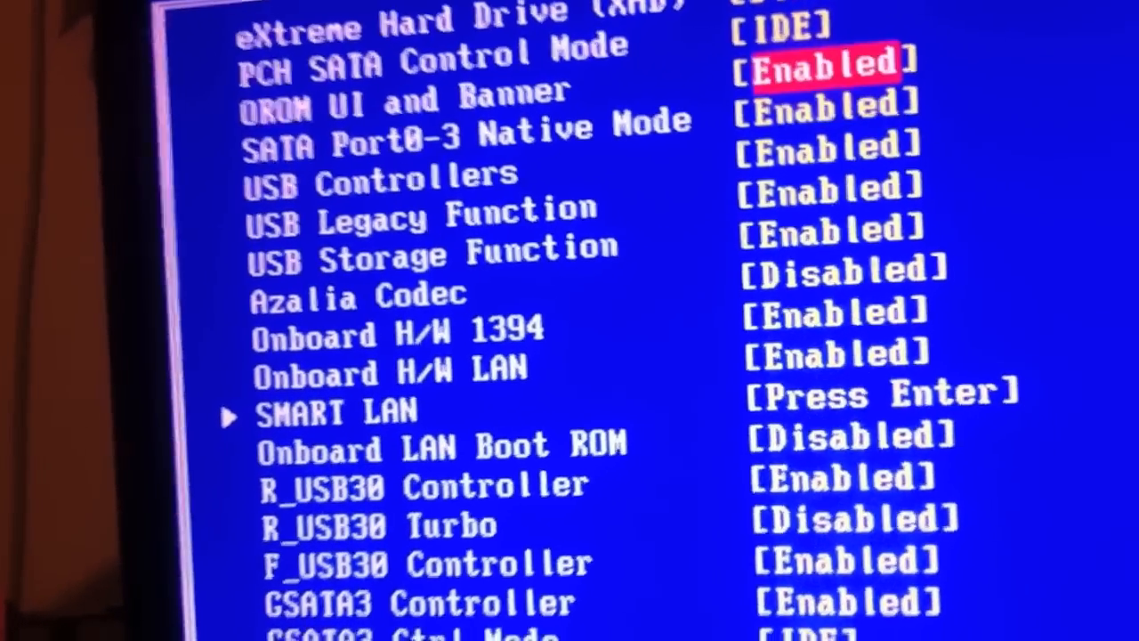